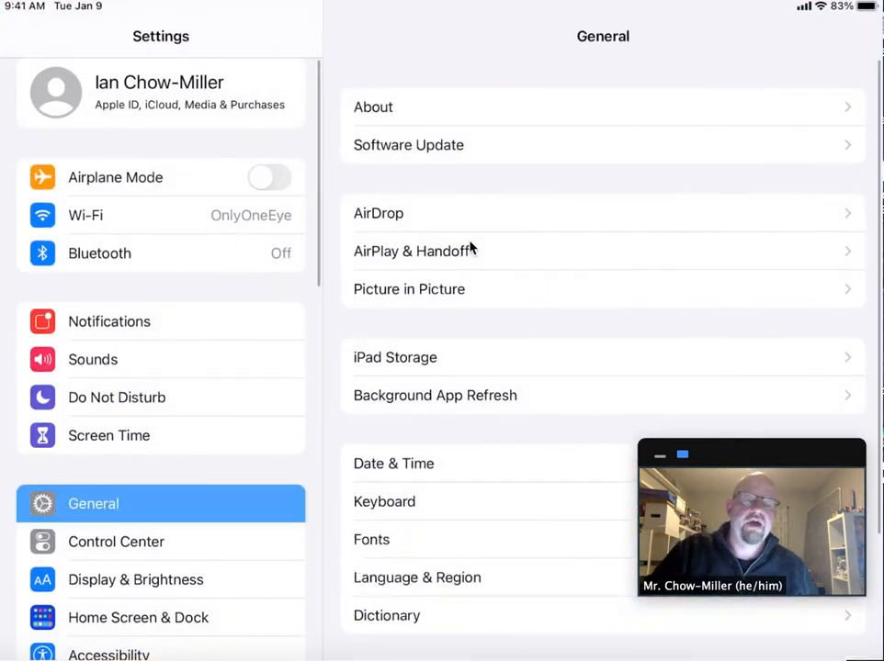
Switch Bluetooth on from the iPad Settings sidebar
{"action": "scroll", "scroll_direction": "down", "scroll_amount": 3}
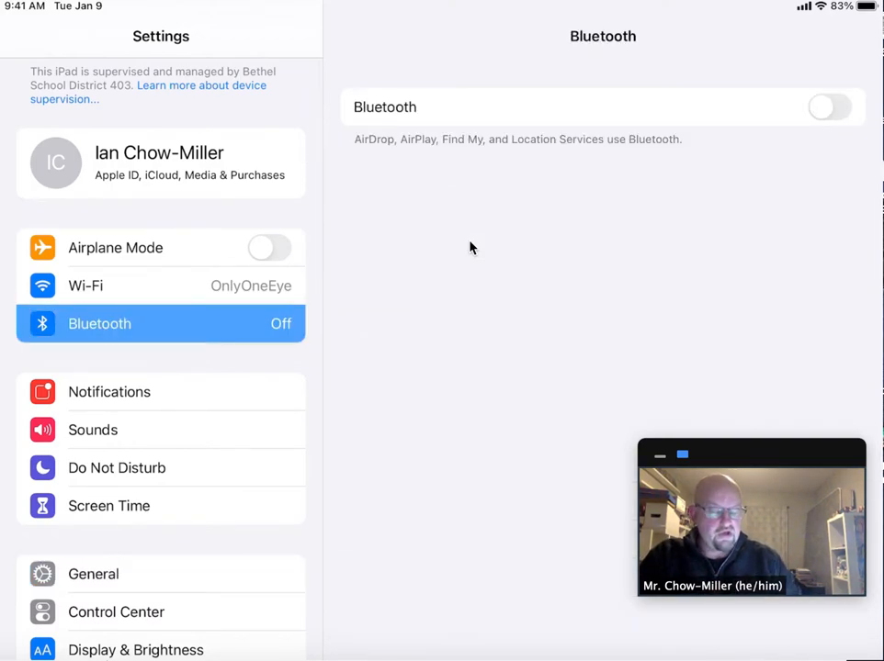
{"action": "left_click", "coordinate": [830, 107]}
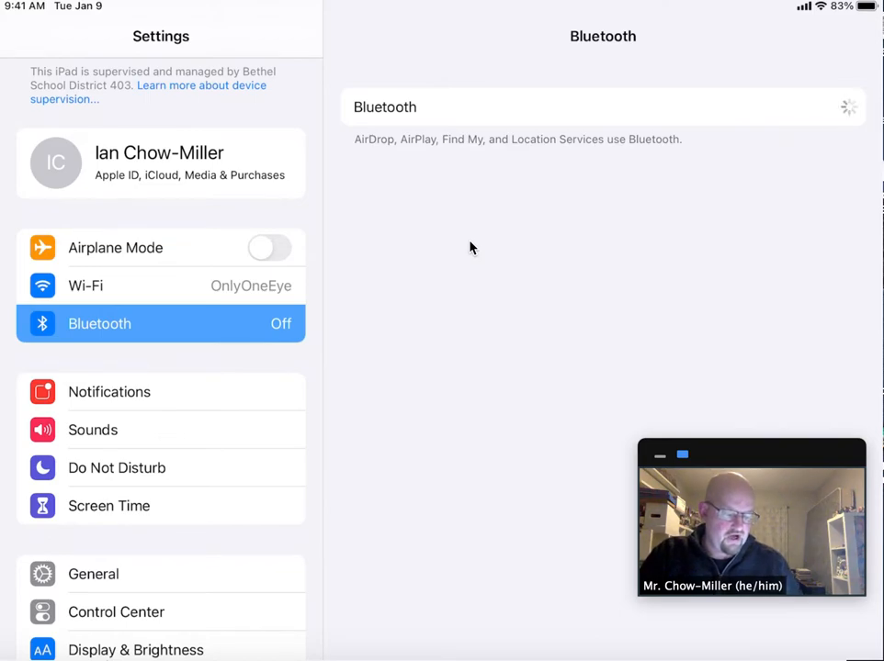
With Bluetooth on, choose the camecardo brick under Other Devices to begin pairing
{"action": "left_click", "coordinate": [830, 106]}
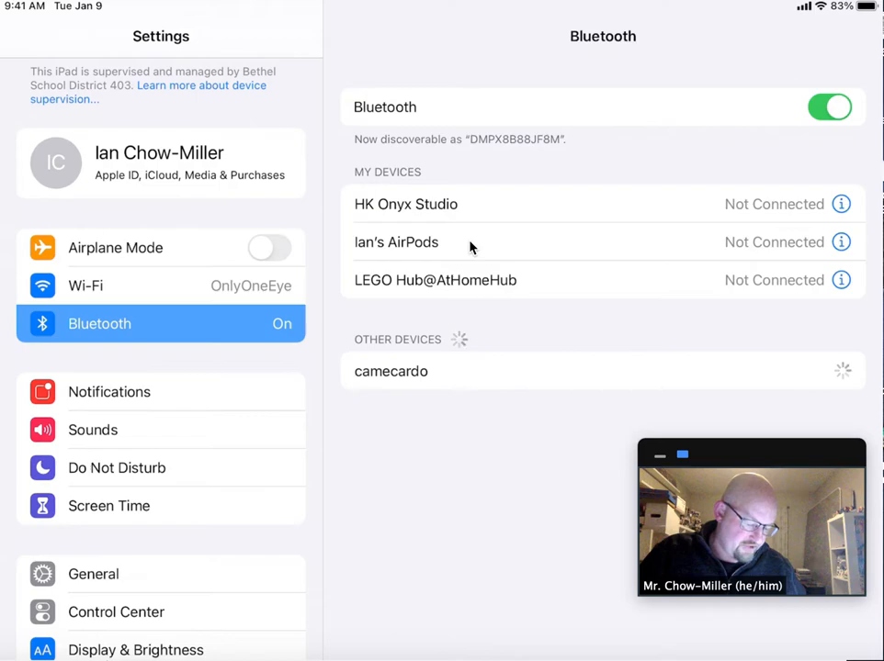
{"action": "left_click", "coordinate": [390, 371]}
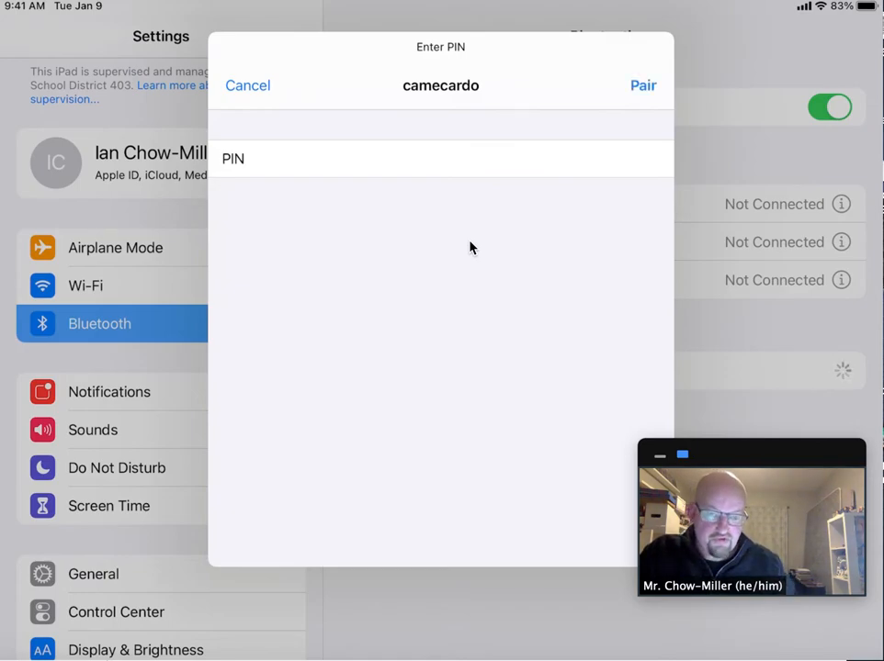
Confirm the PIN to pair the iPad with the camecardo brick
{"action": "left_click", "coordinate": [642, 84]}
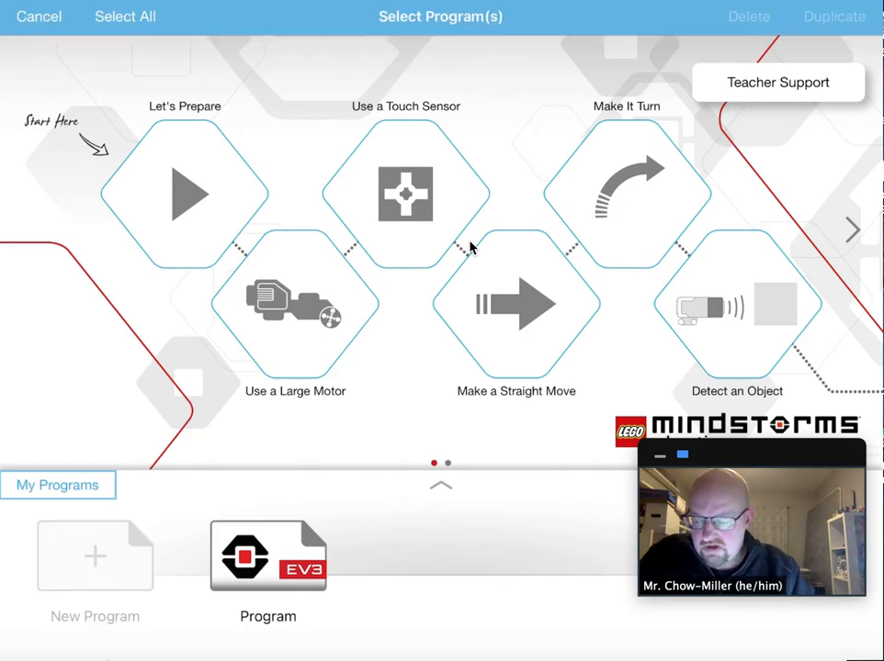
Leave program selection and dismiss the main menu and sharing screens in the Lobby
{"action": "left_click", "coordinate": [38, 17]}
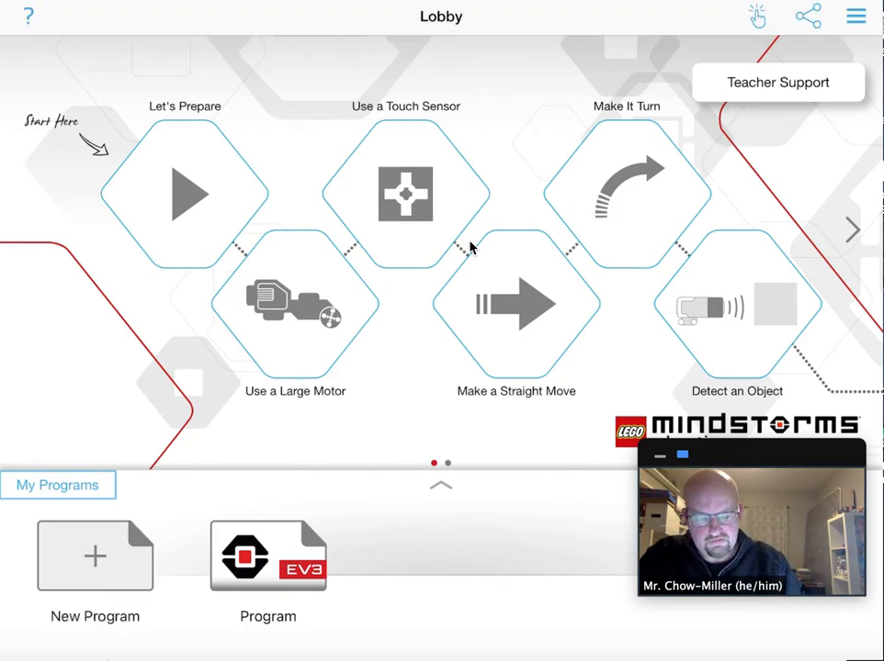
{"action": "left_click", "coordinate": [856, 17]}
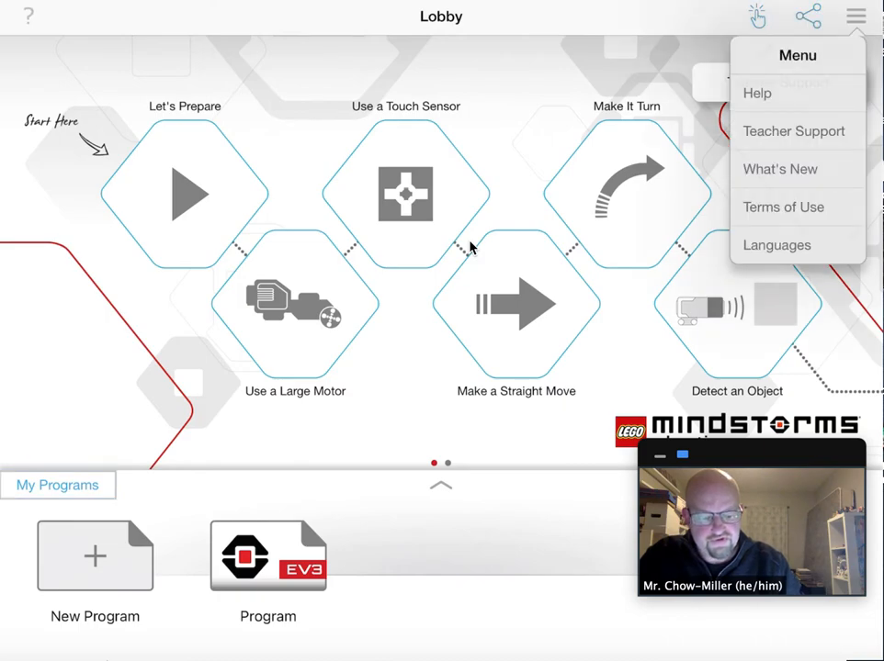
{"action": "left_click", "coordinate": [793, 130]}
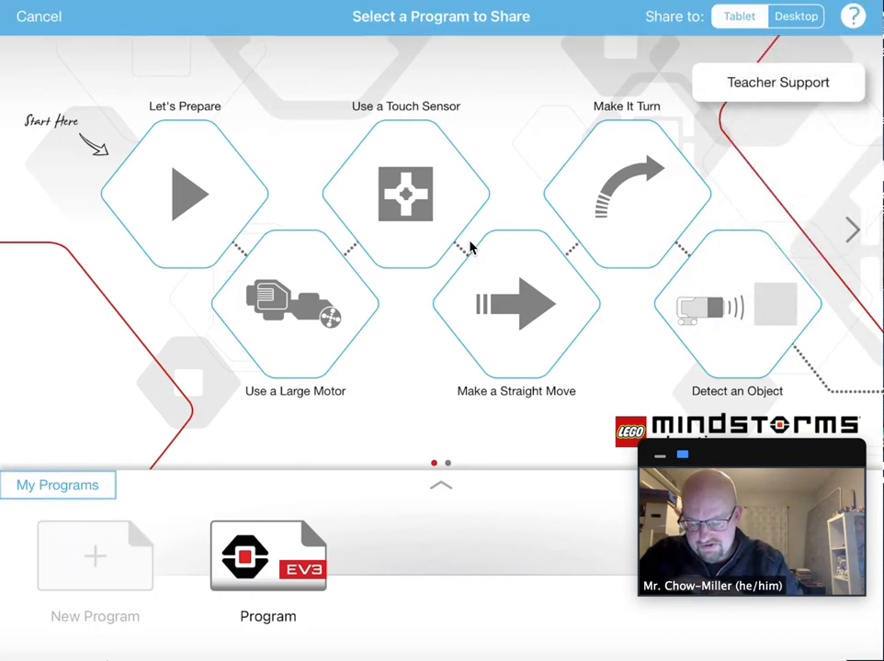
{"action": "left_click", "coordinate": [38, 16]}
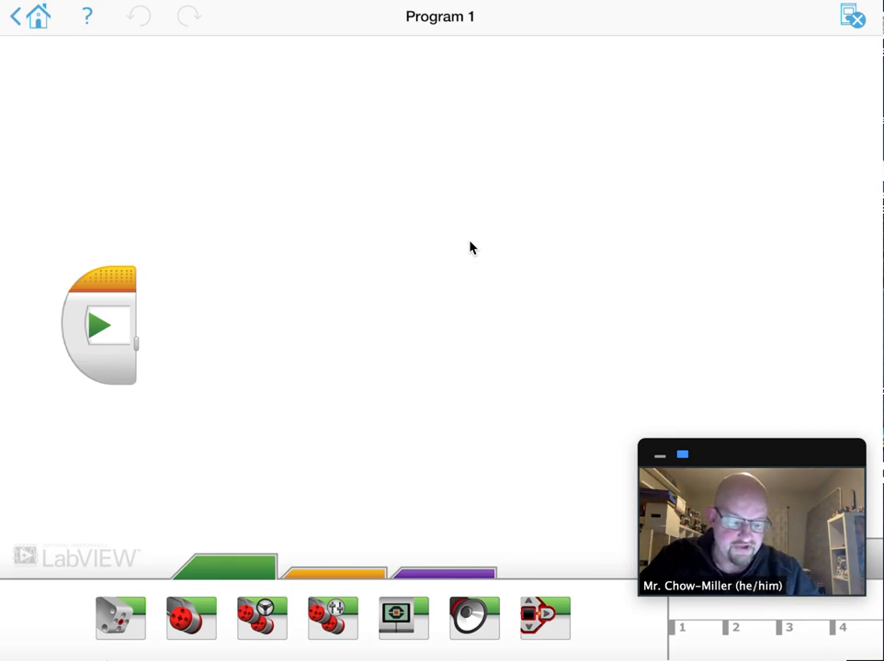
Start a new empty program and bring up its Connect EV3 Brick to iPad instructions
{"action": "left_click", "coordinate": [852, 14]}
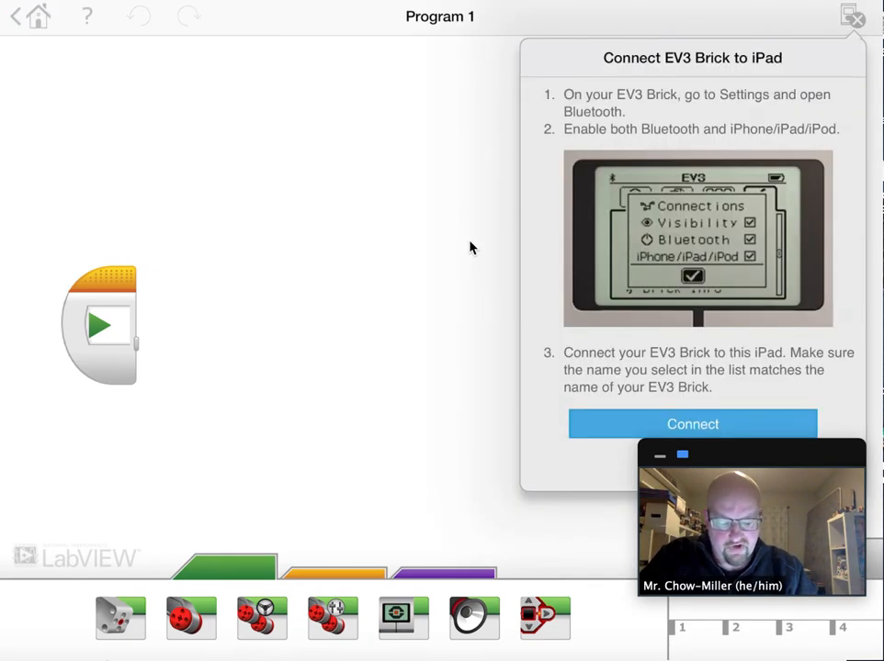
Connect Program 1 to the camecardo brick from the Select An Accessory list
{"action": "left_click", "coordinate": [692, 422]}
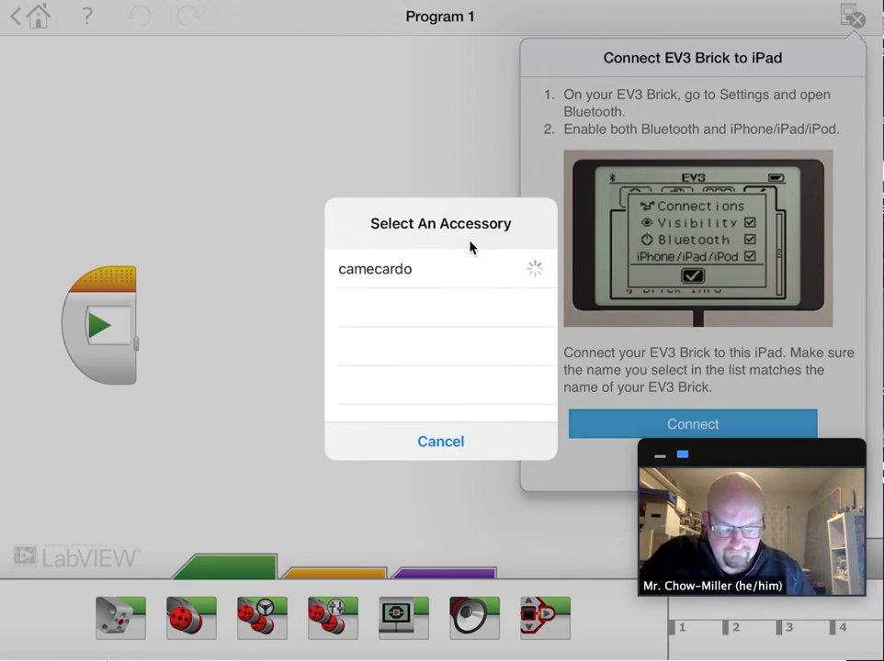
{"action": "left_click", "coordinate": [441, 441]}
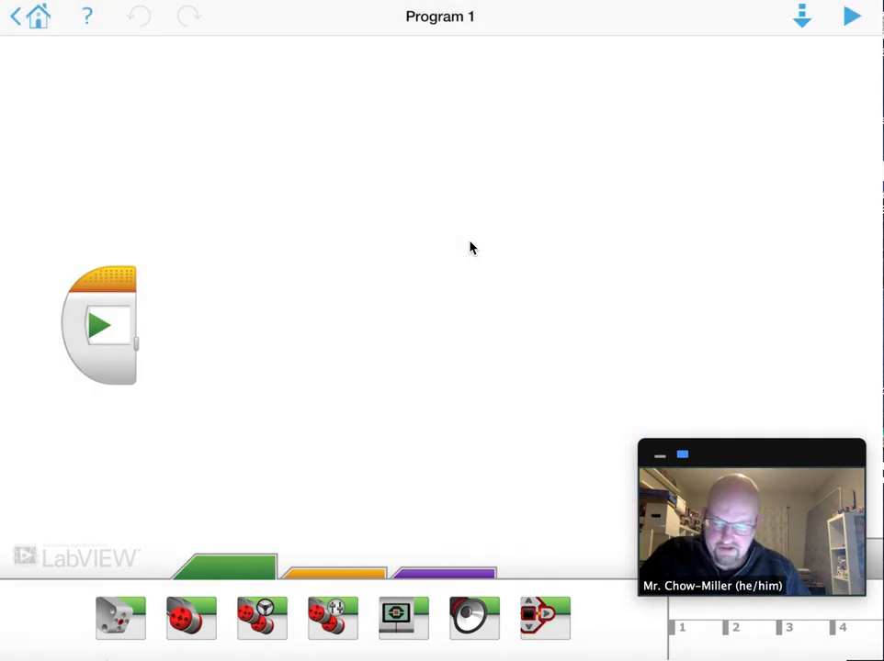